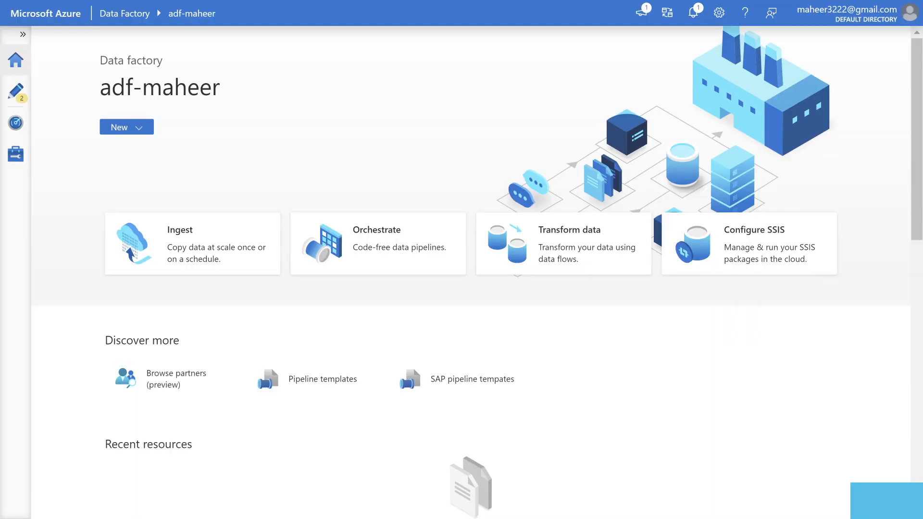
mouse_move(15, 90)
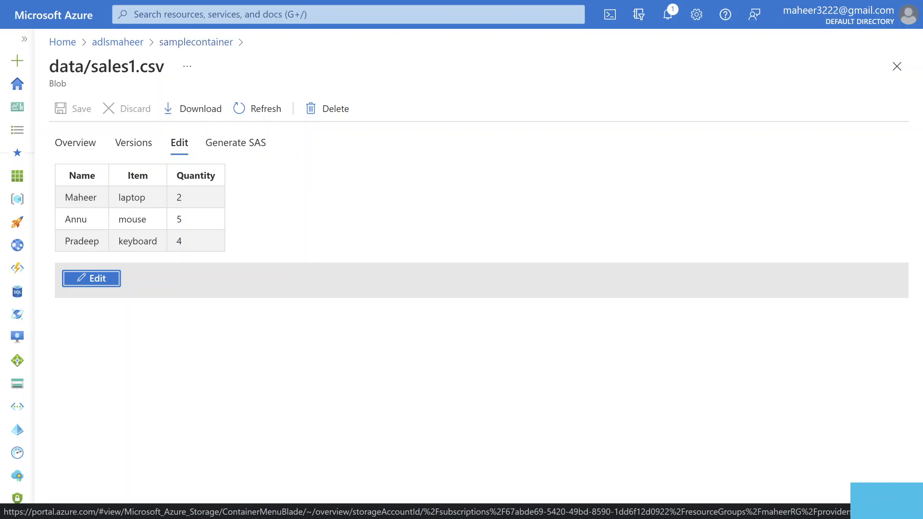
Step: Return to samplecontainer and view sales2.csv with its misspelled names Mahear, Anni and Padeep
double_click(61, 67)
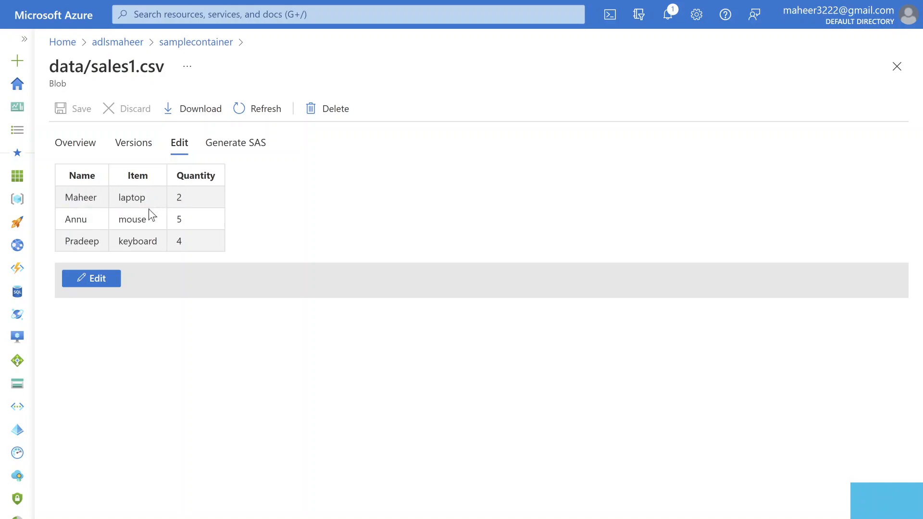
double_click(131, 219)
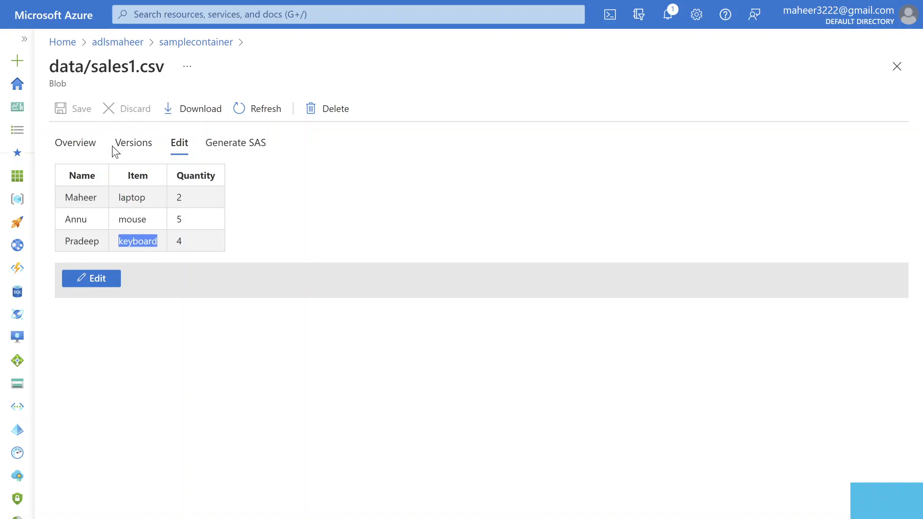
mouse_move(174, 226)
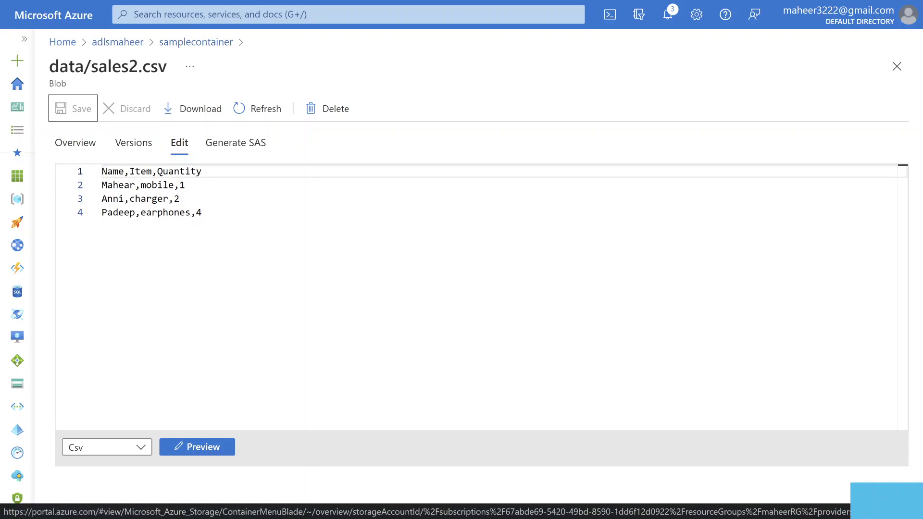
Step: Flip between the sales1.csv and sales2.csv editors, then return to the adf-maheer studio home
double_click(104, 66)
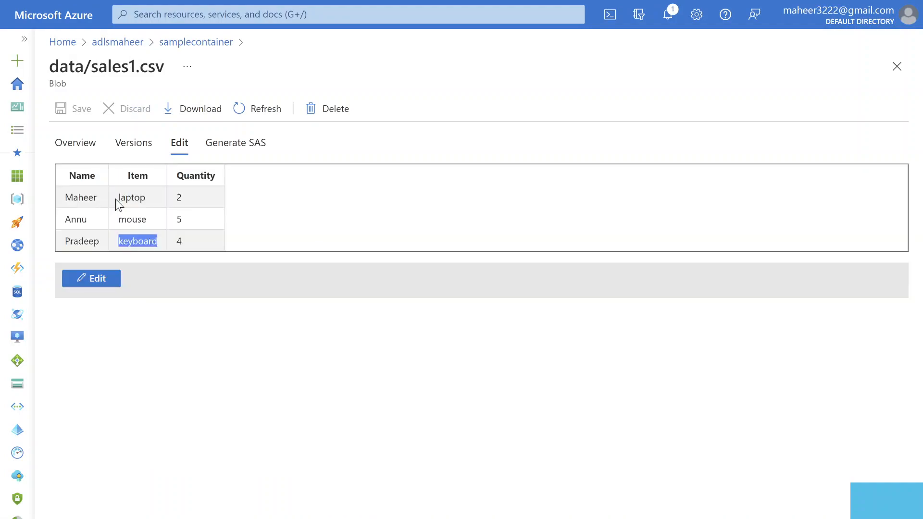
mouse_move(99, 238)
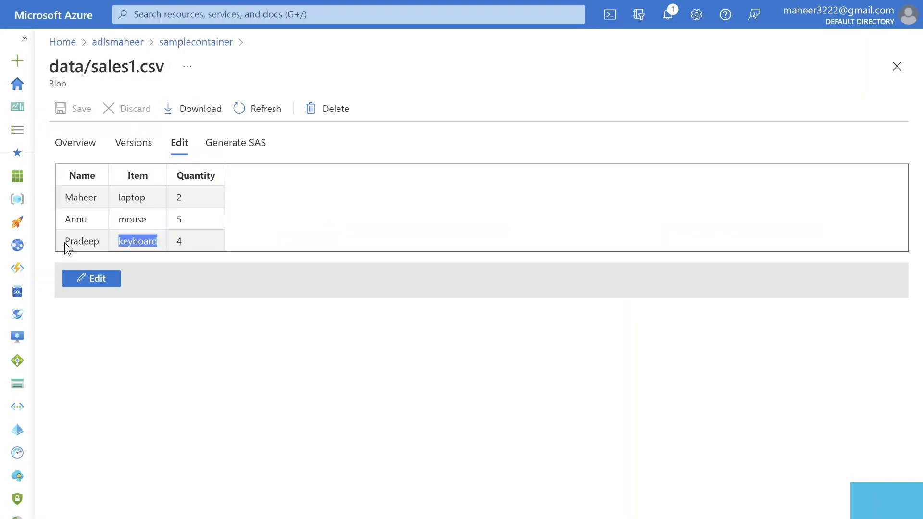
left_click(81, 240)
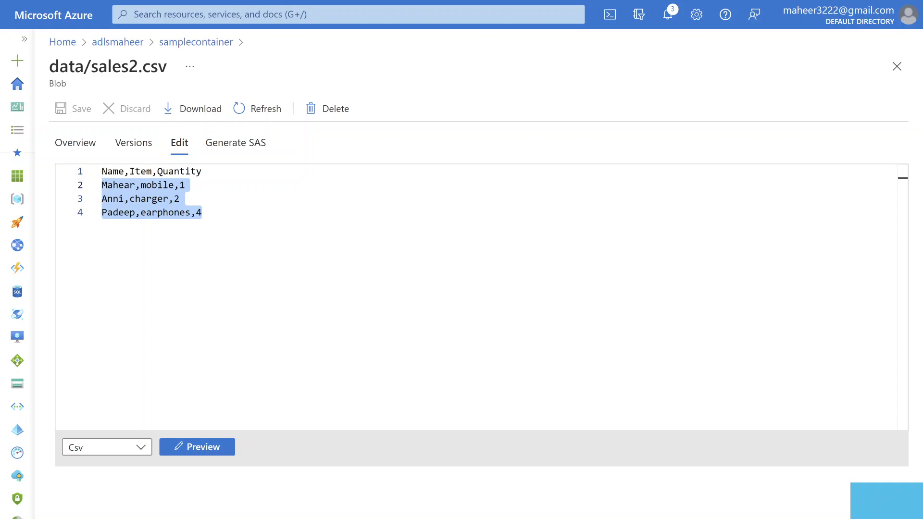
left_click(190, 212)
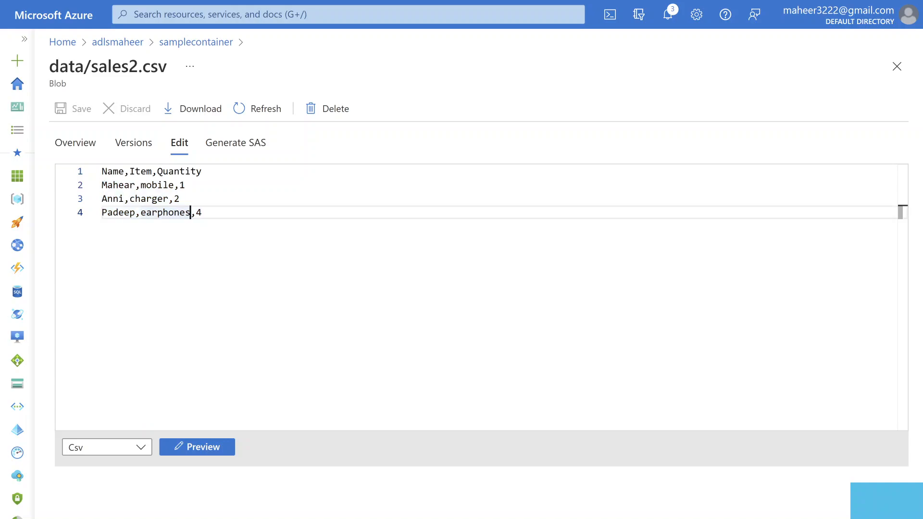
double_click(117, 185)
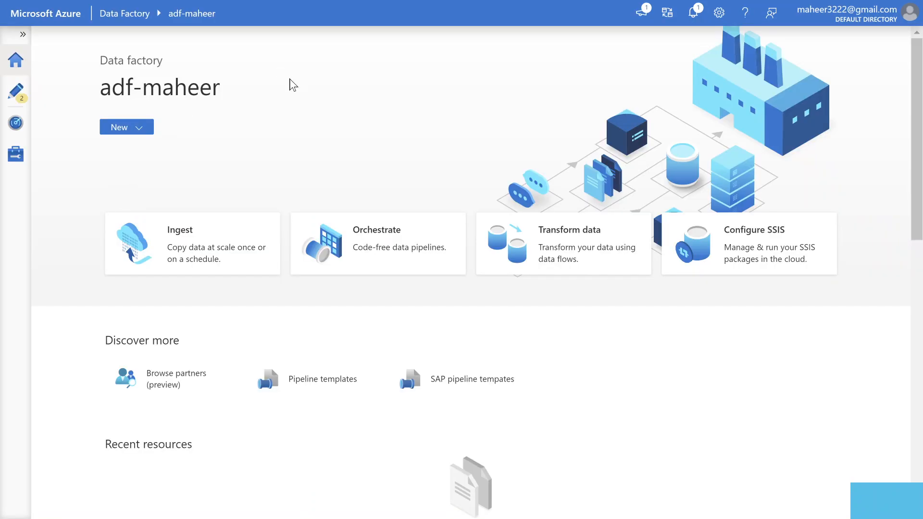
Step: In Author, review datasets sales1 and sales2, then create a new data flow dataflow1
left_click(16, 91)
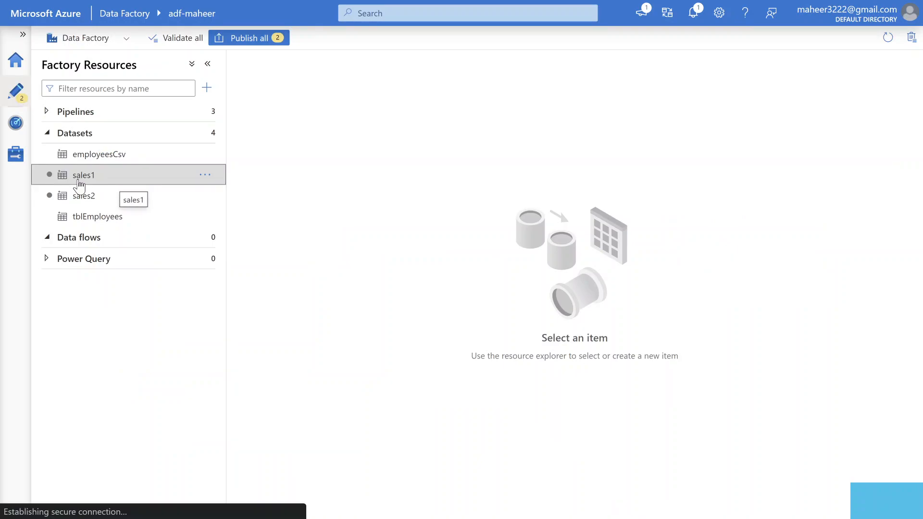
left_click(83, 175)
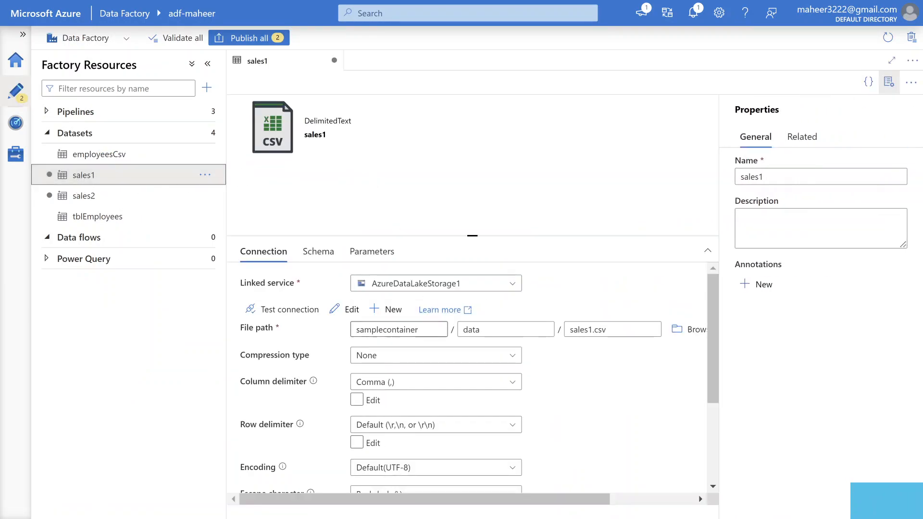
left_click(397, 329)
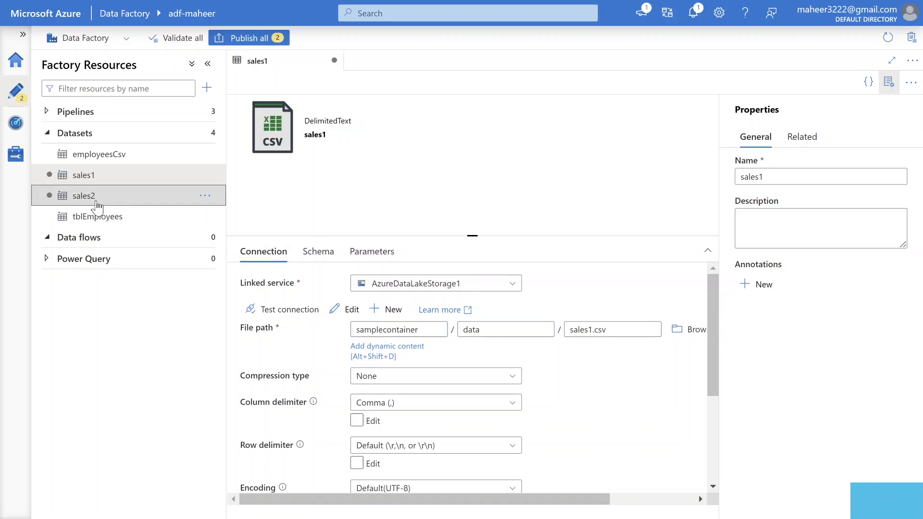
left_click(82, 195)
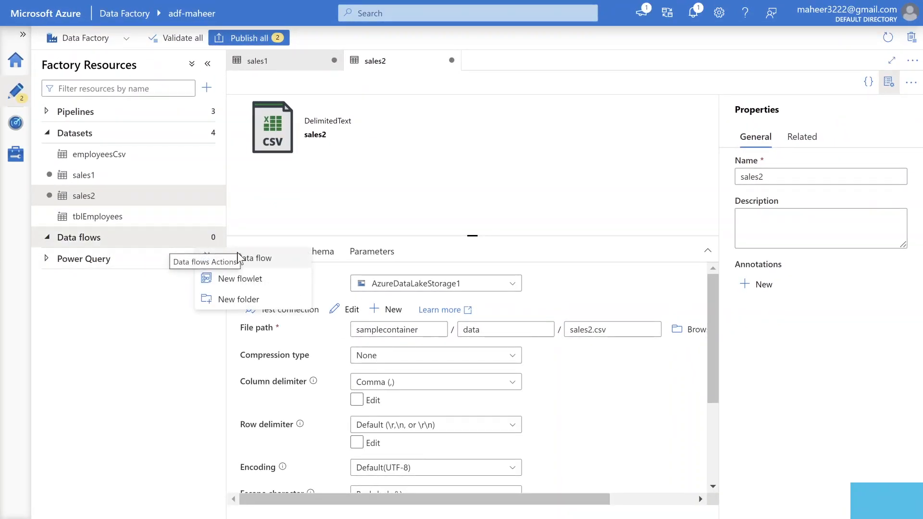
left_click(256, 257)
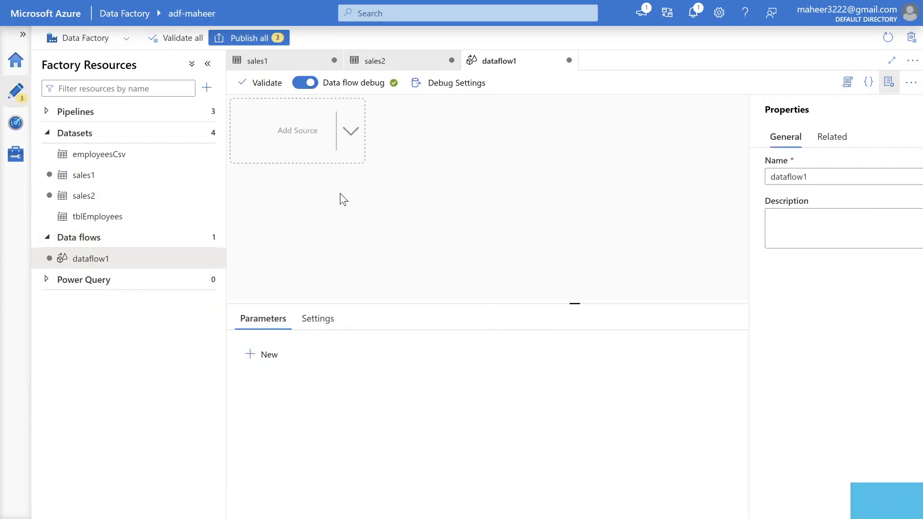
Step: Add a source named sale1 reading the sales1 dataset
left_click(297, 130)
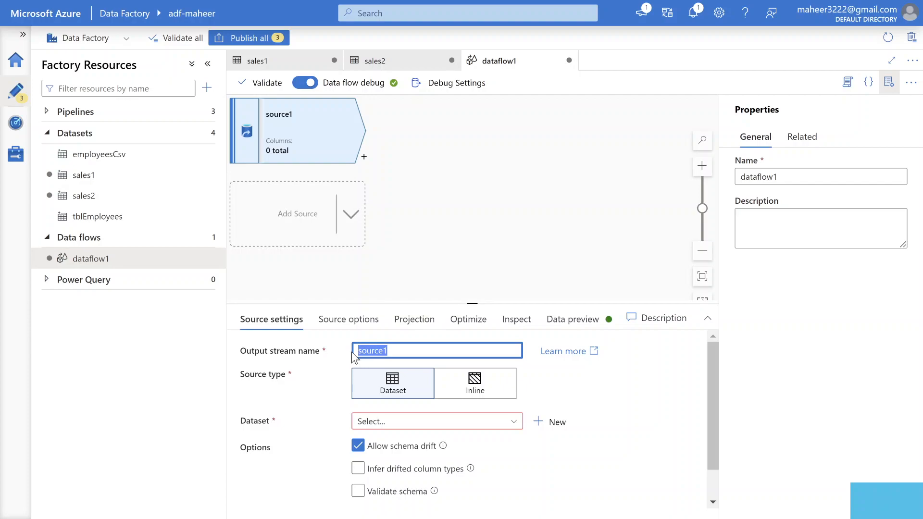
type("sale1")
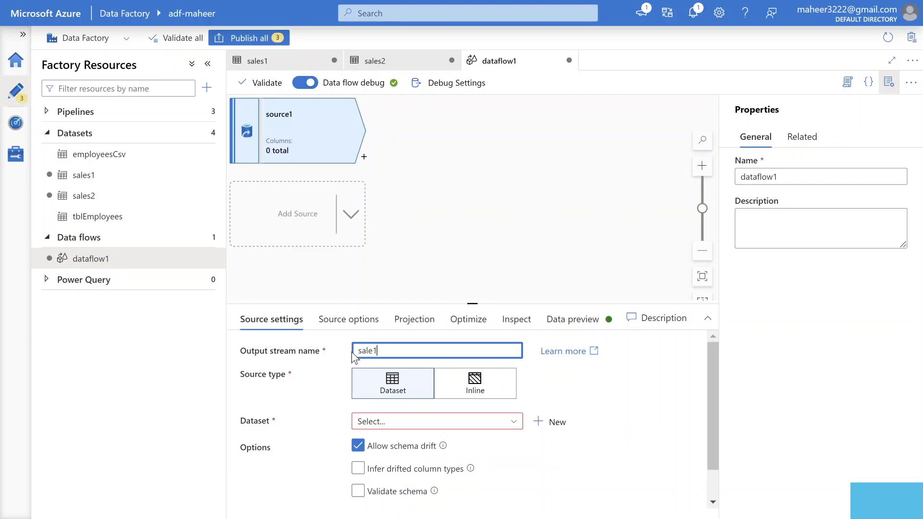
left_click(435, 421)
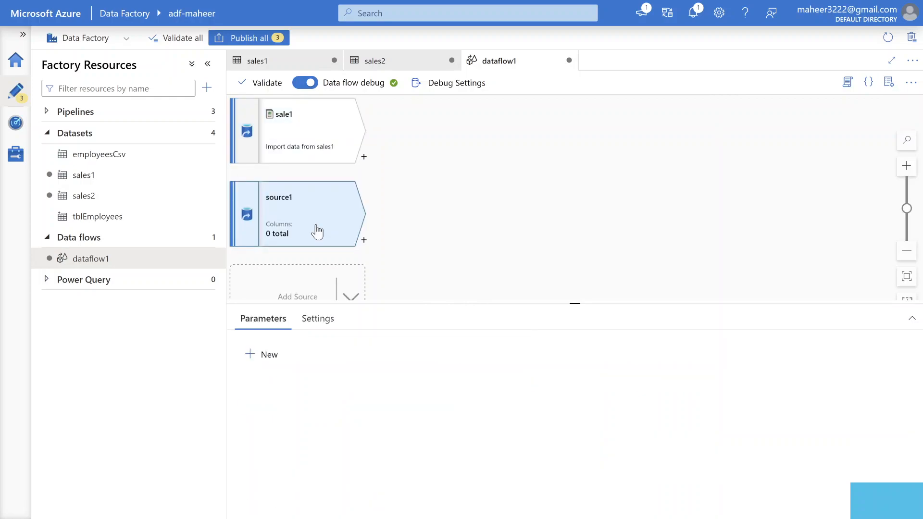
Step: Add a second source named sale2 reading the sales2 dataset
left_click(297, 214)
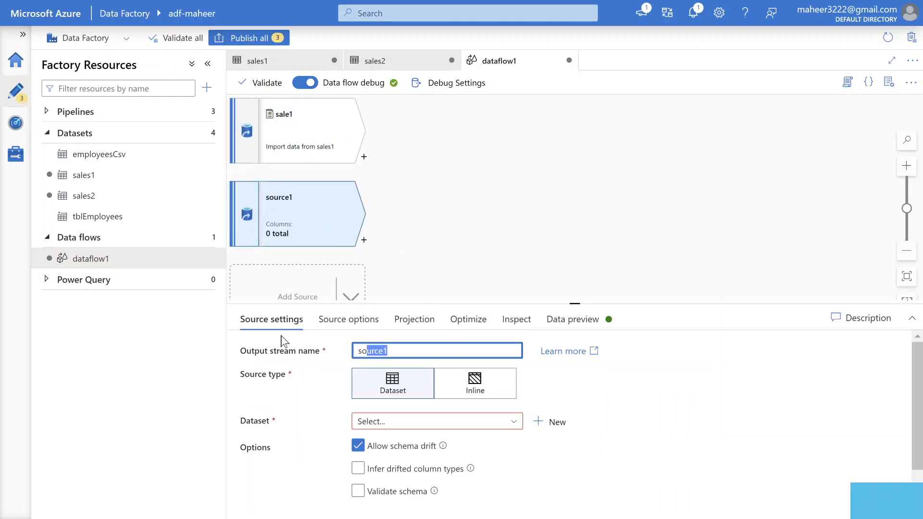
type("sale2")
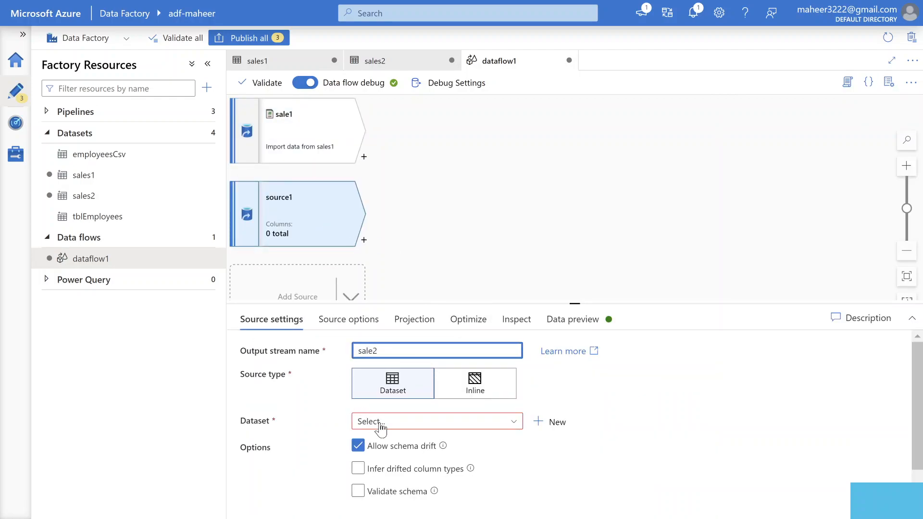
left_click(436, 421)
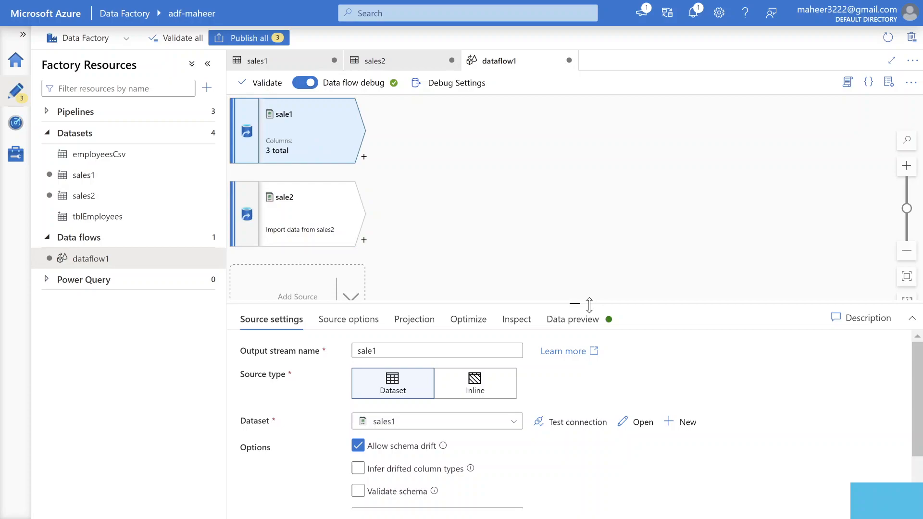
Step: Preview the three rows of sale1 and sale2, then bring up transformations to add after sale1
left_click(571, 319)
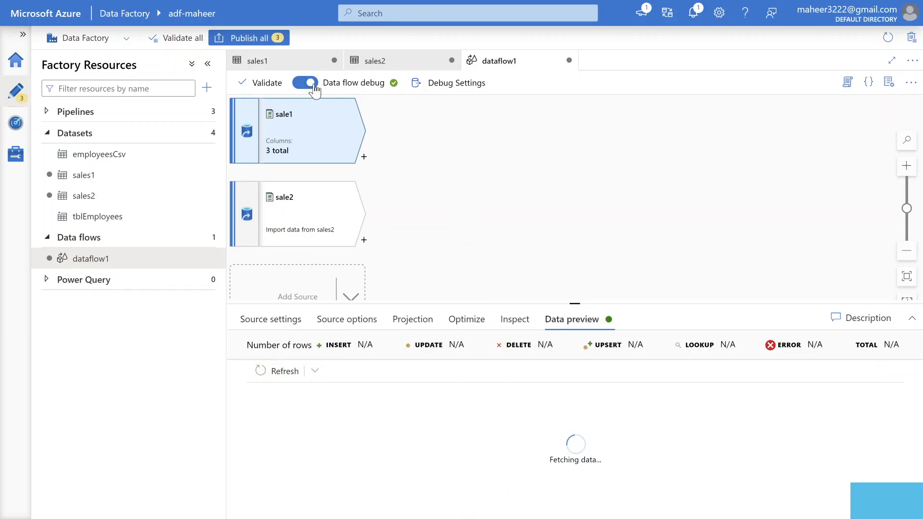
mouse_move(390, 103)
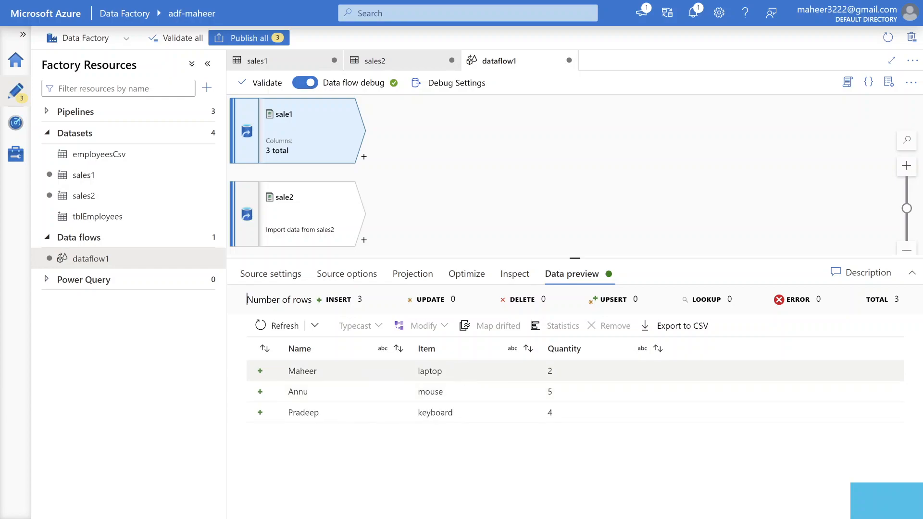
mouse_move(367, 385)
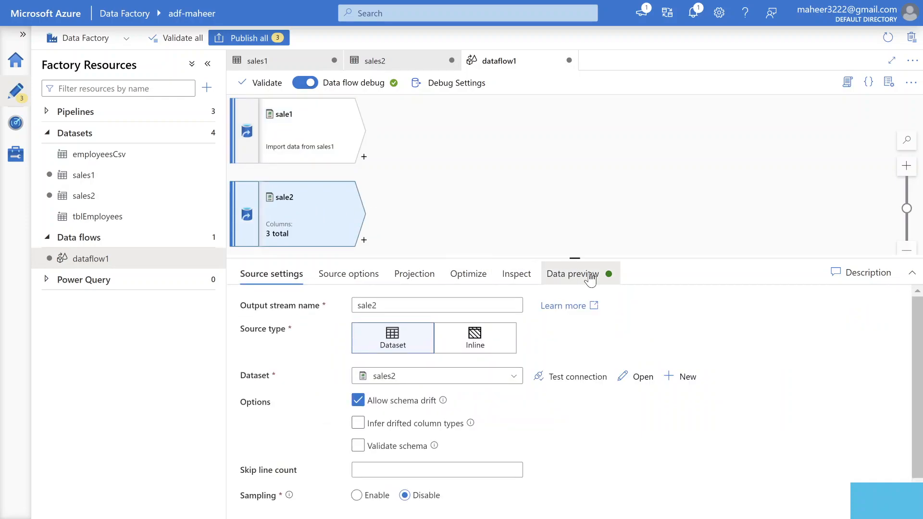
left_click(571, 274)
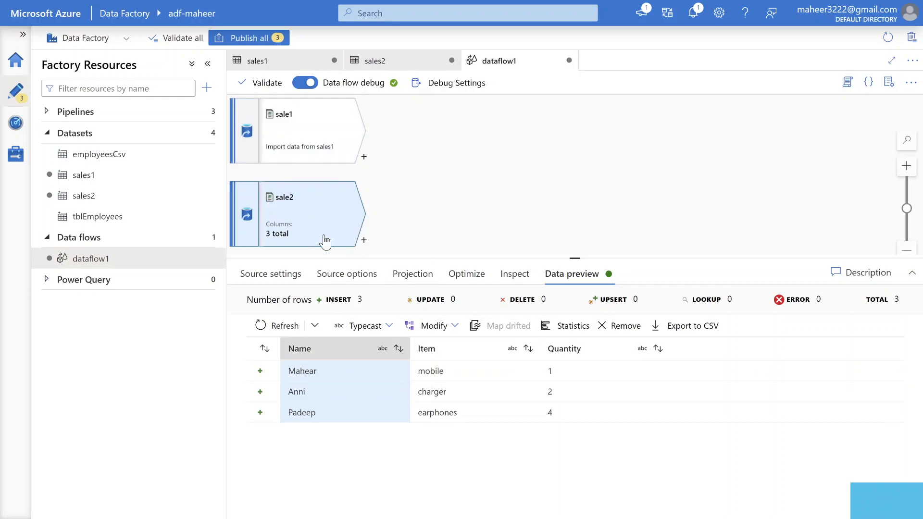
mouse_move(369, 161)
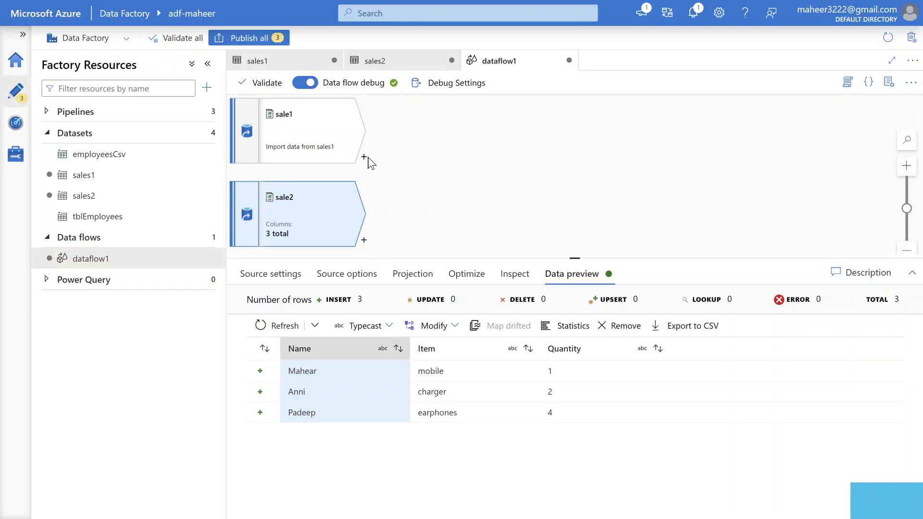
left_click(363, 156)
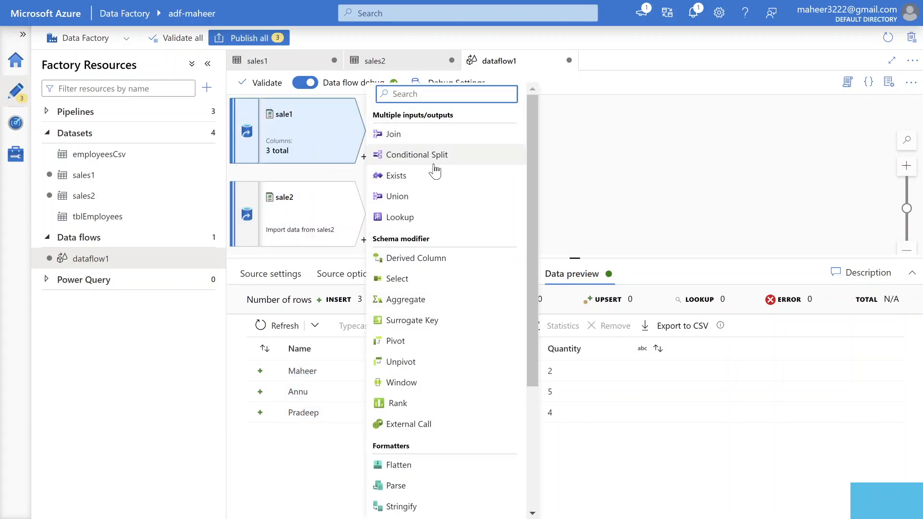
Step: Add a Join after sale1 with sale2 as the right stream, keeping Inner
left_click(392, 133)
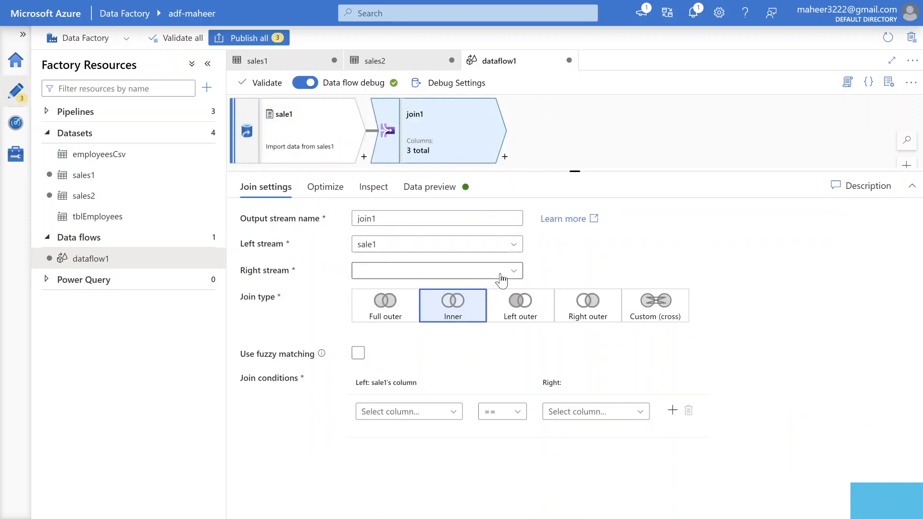
left_click(436, 271)
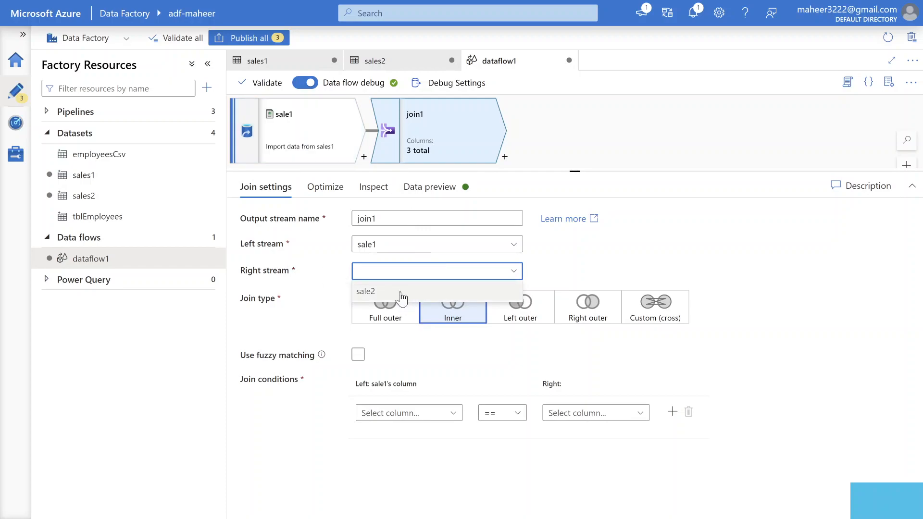
left_click(366, 290)
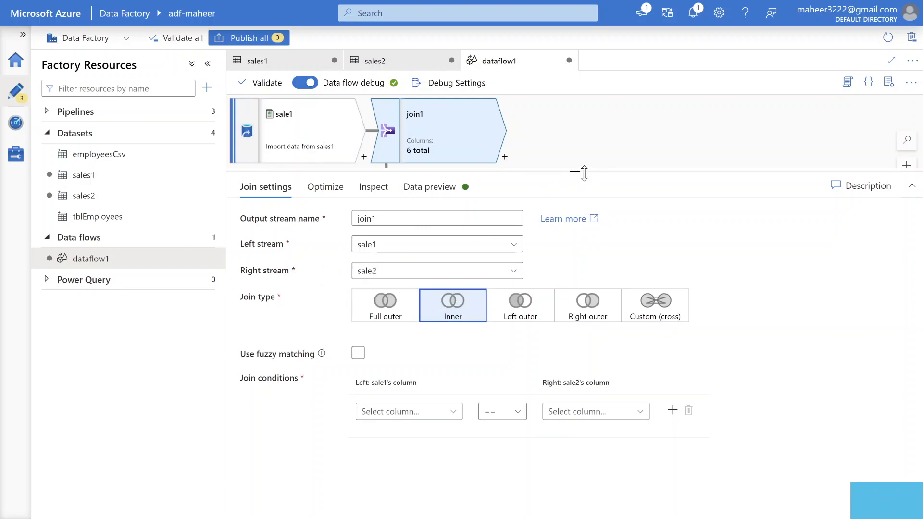
left_click_drag(579, 171, 575, 283)
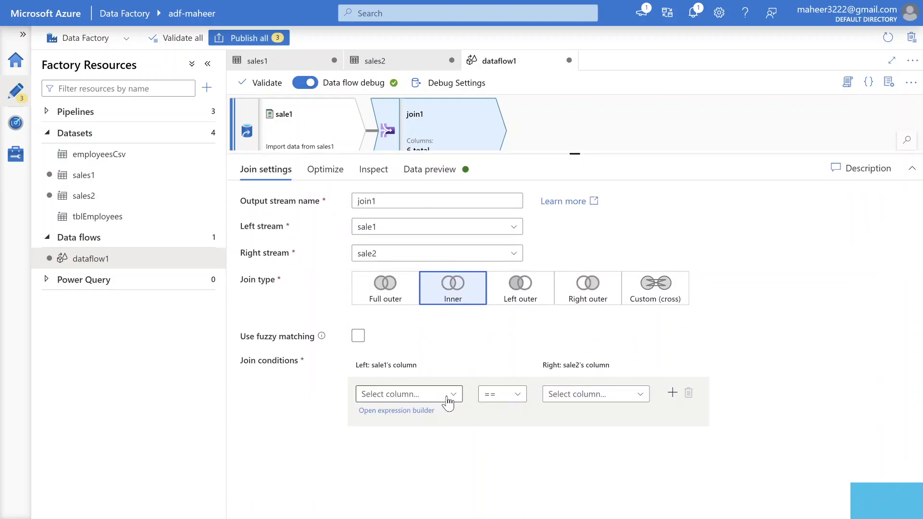
Step: Set the join condition to sale1 Name == sale2 Name
left_click(408, 394)
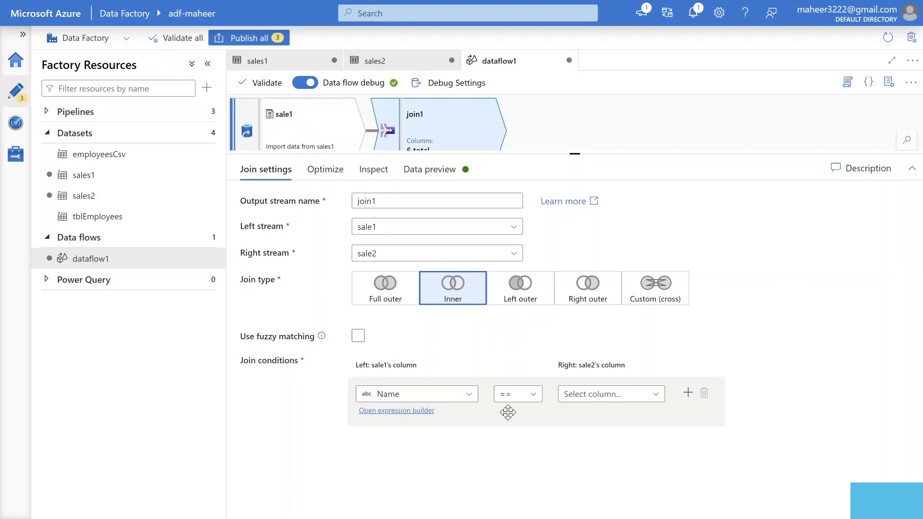
left_click(610, 394)
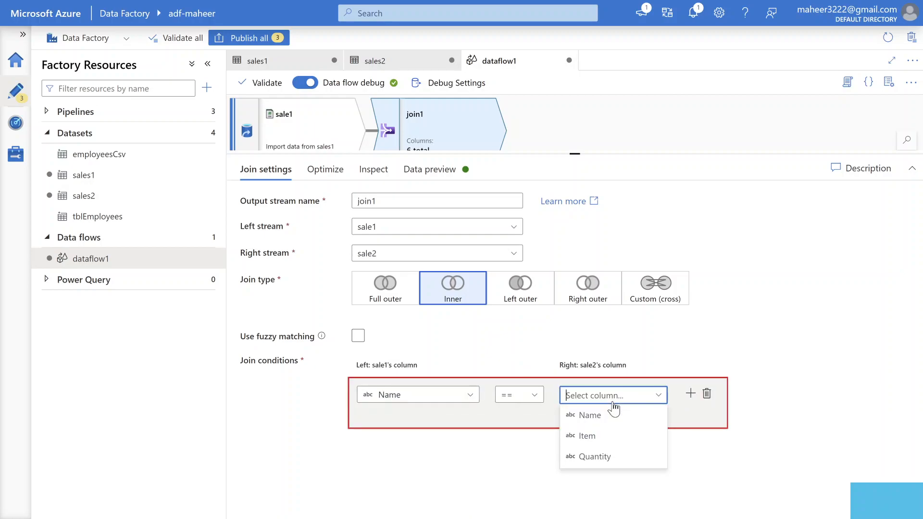
left_click(590, 415)
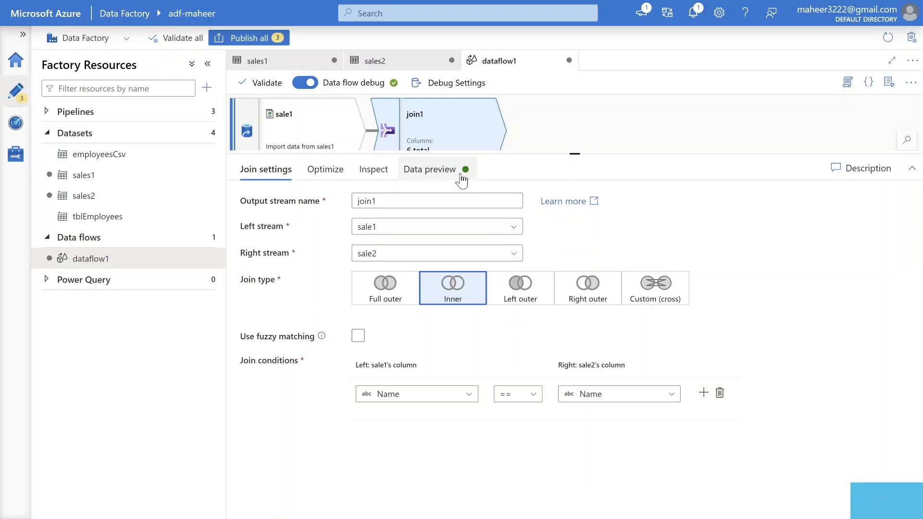
Step: Preview join1's output, which returns no rows, then go back to Join settings
left_click(428, 169)
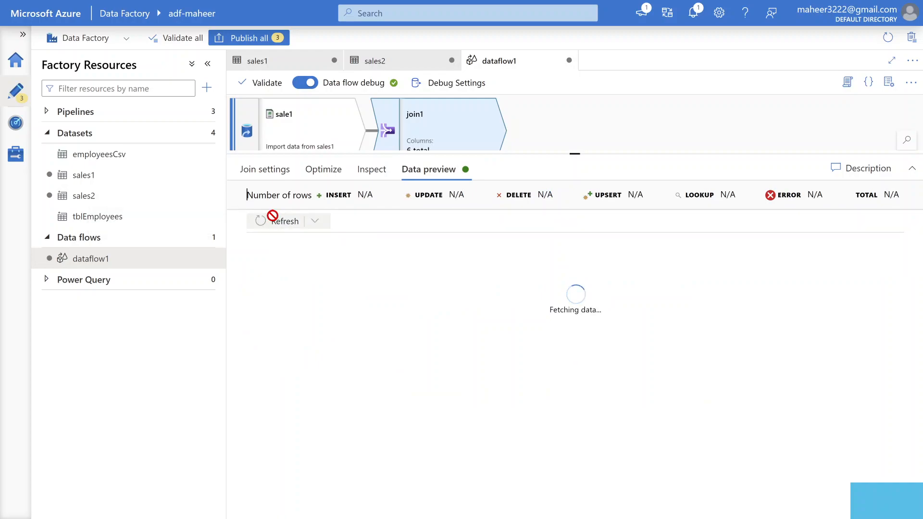
mouse_move(405, 282)
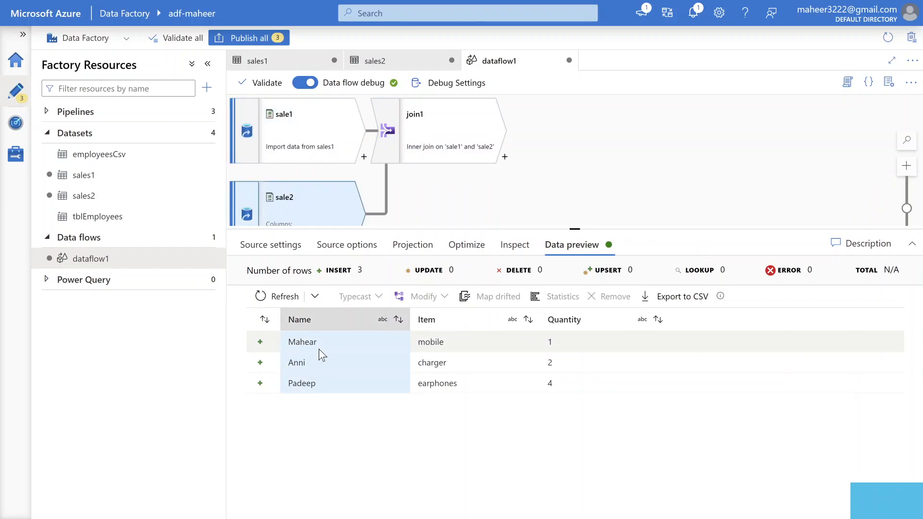
mouse_move(382, 335)
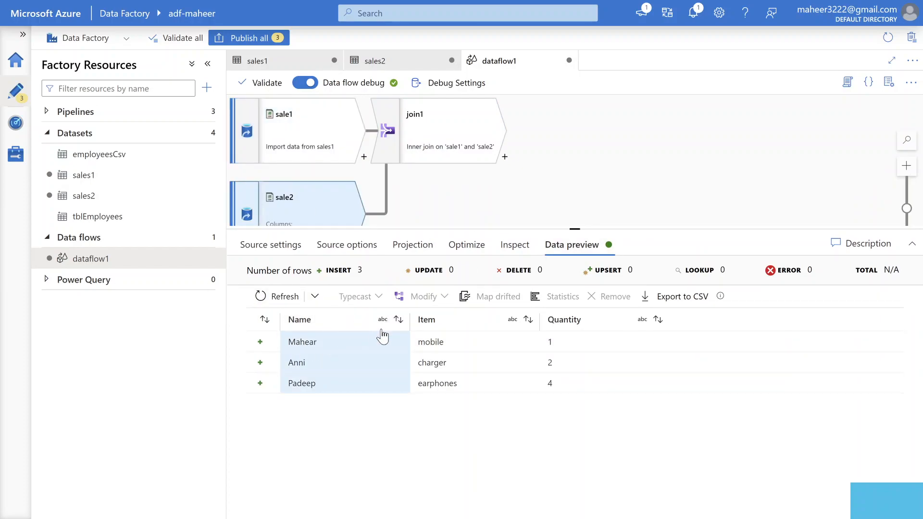
left_click(450, 131)
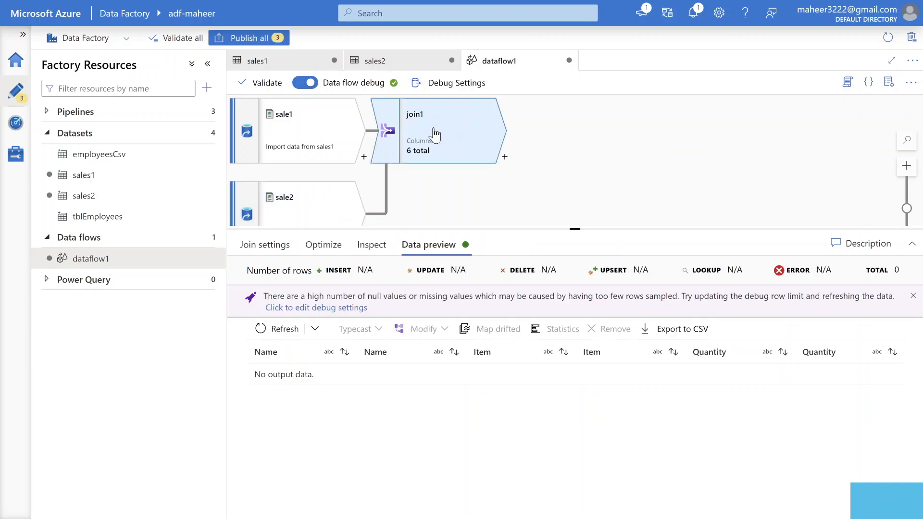
left_click(264, 245)
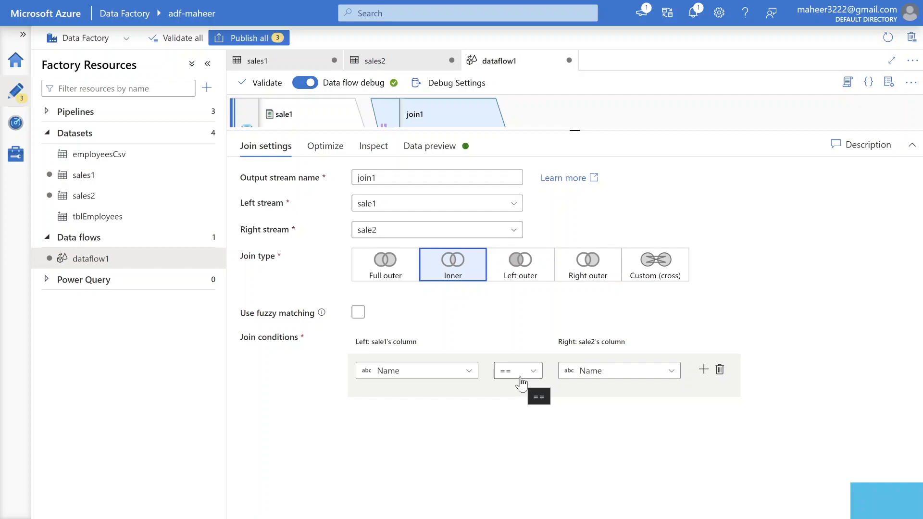
Step: Enable fuzzy matching on the Name condition and set its similarity threshold slider to 80
left_click(358, 311)
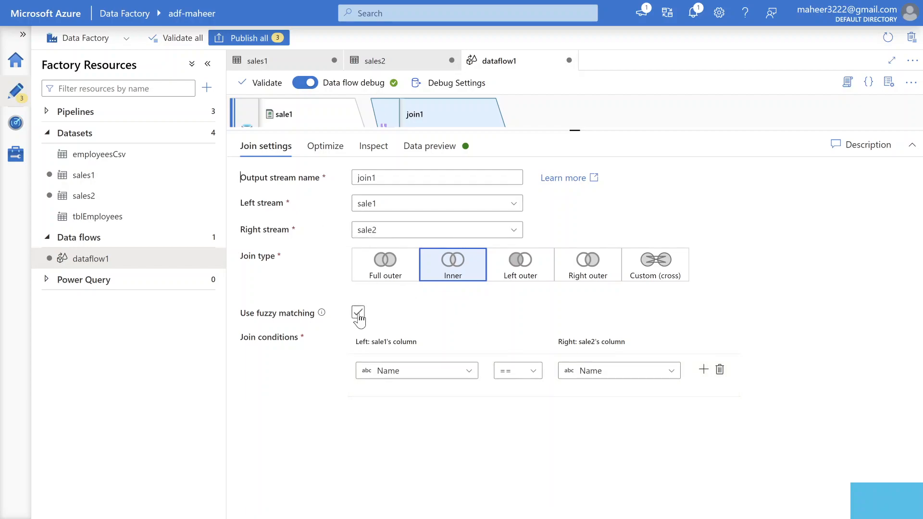
left_click(357, 315)
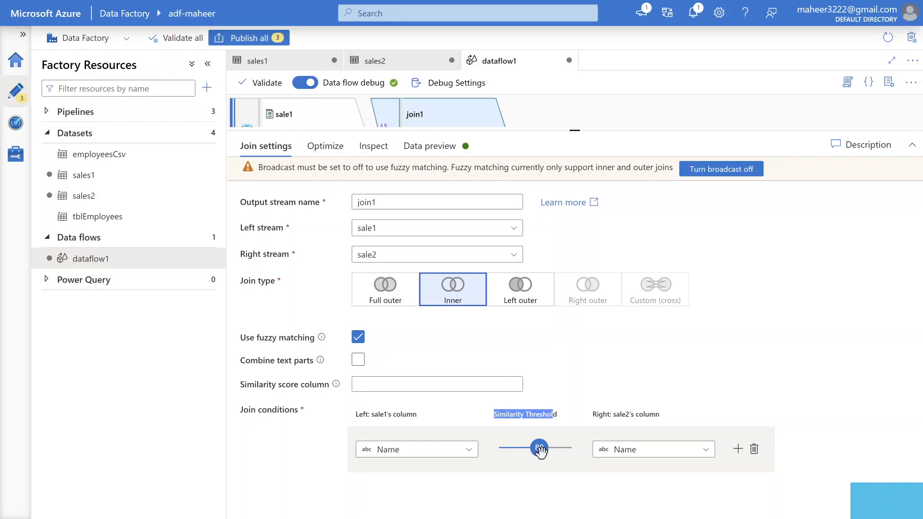
left_click_drag(539, 448, 518, 448)
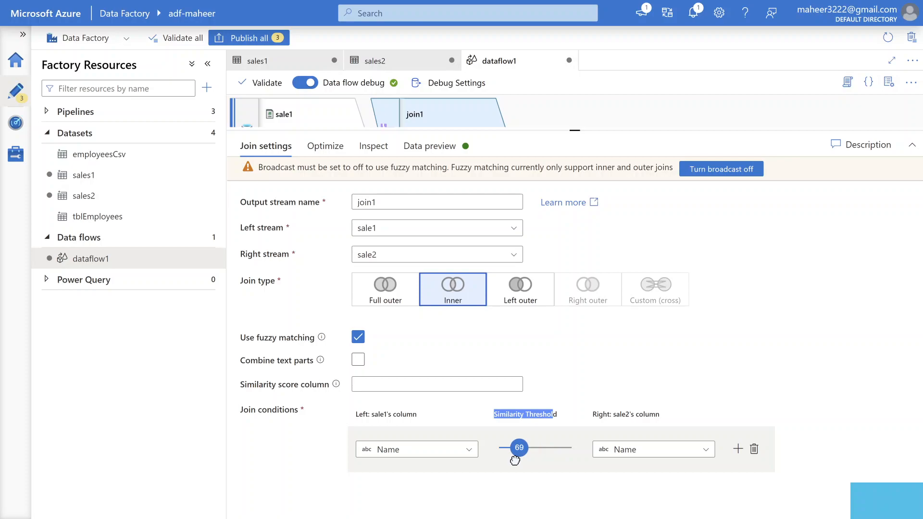
left_click_drag(517, 448, 501, 448)
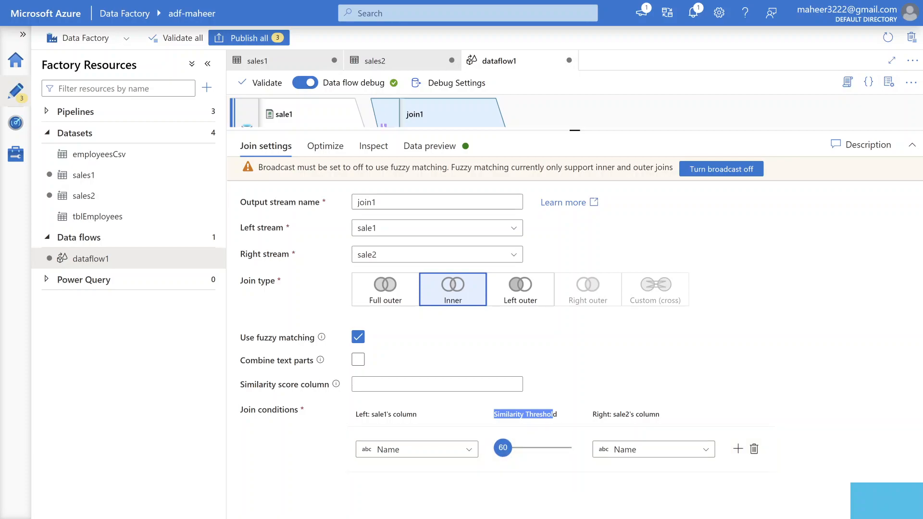
left_click_drag(502, 448, 533, 448)
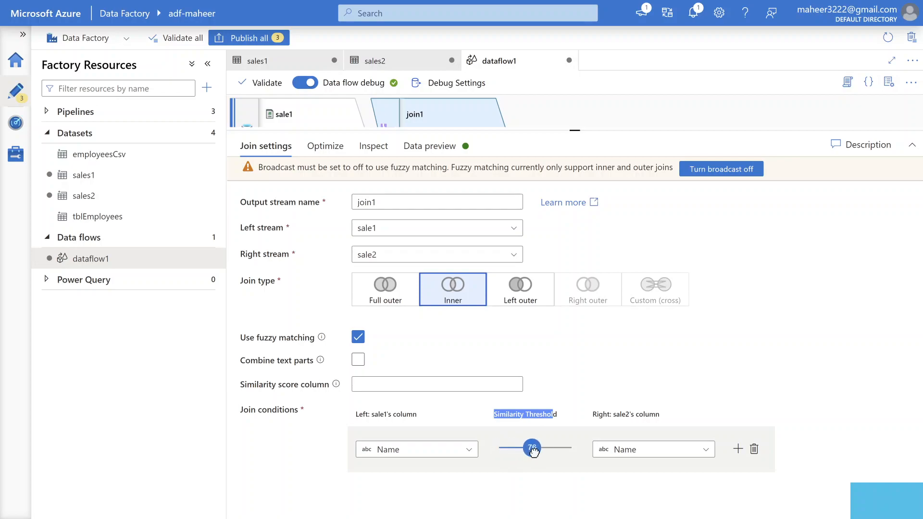
left_click_drag(531, 448, 576, 448)
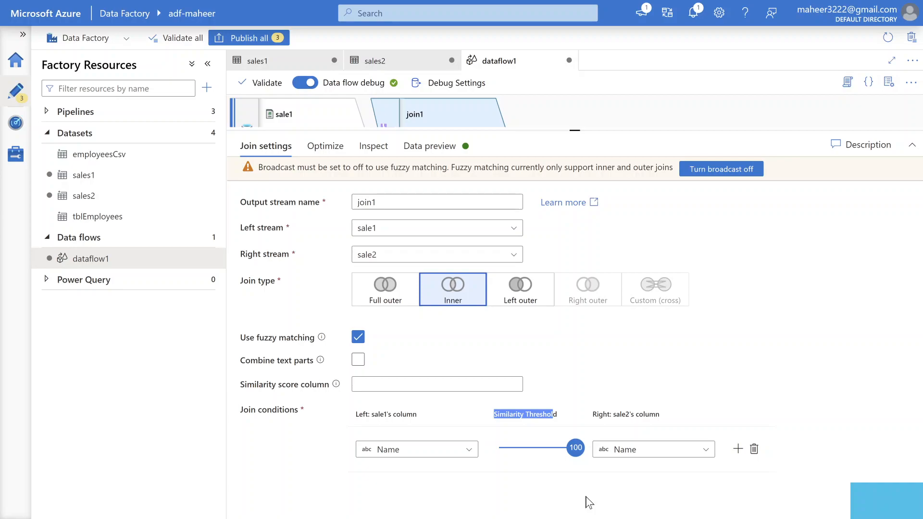
left_click_drag(576, 448, 525, 448)
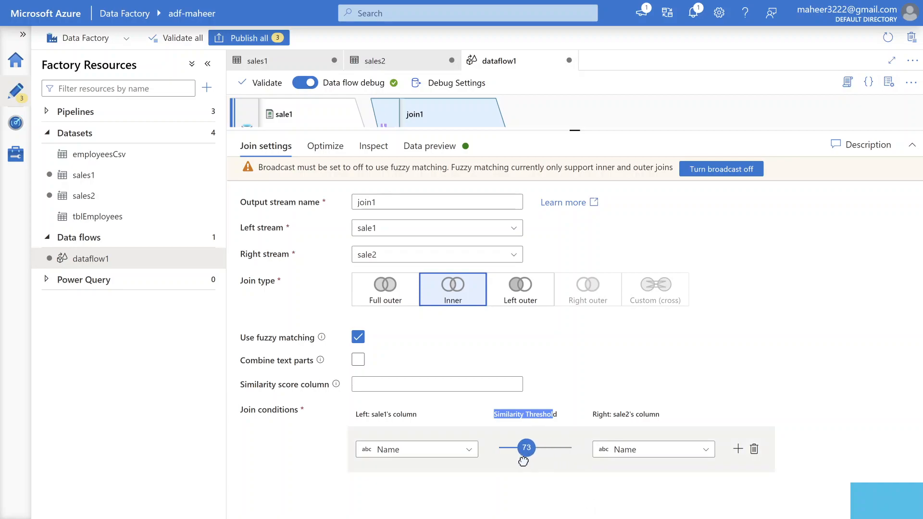
left_click_drag(525, 447, 502, 447)
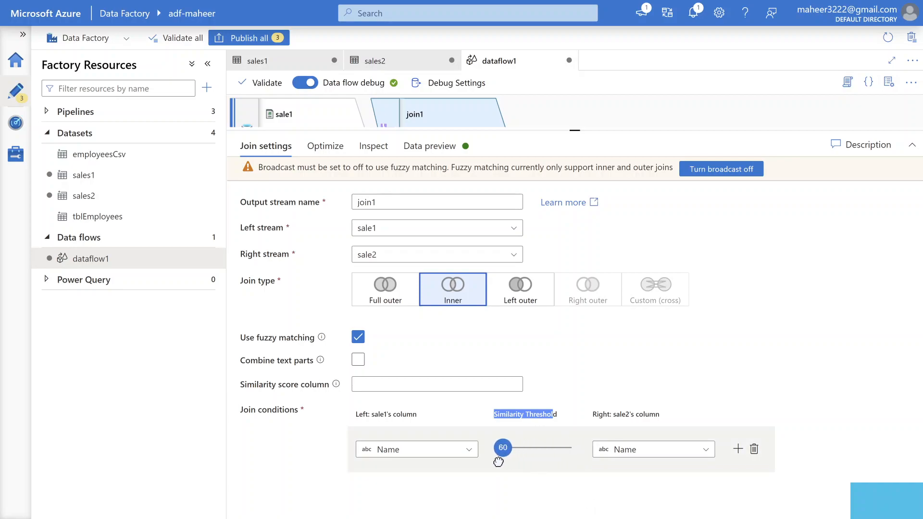
left_click_drag(501, 448, 532, 447)
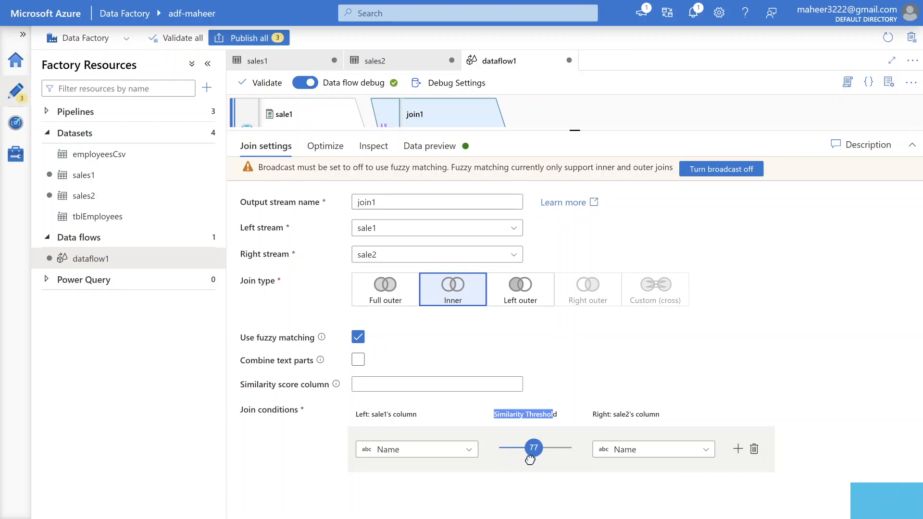
left_click_drag(533, 447, 538, 447)
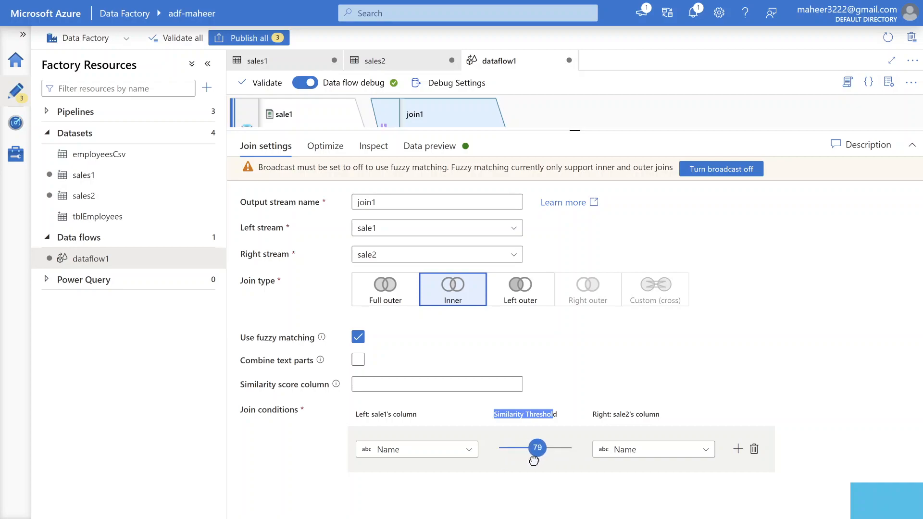
left_click_drag(538, 448, 539, 447)
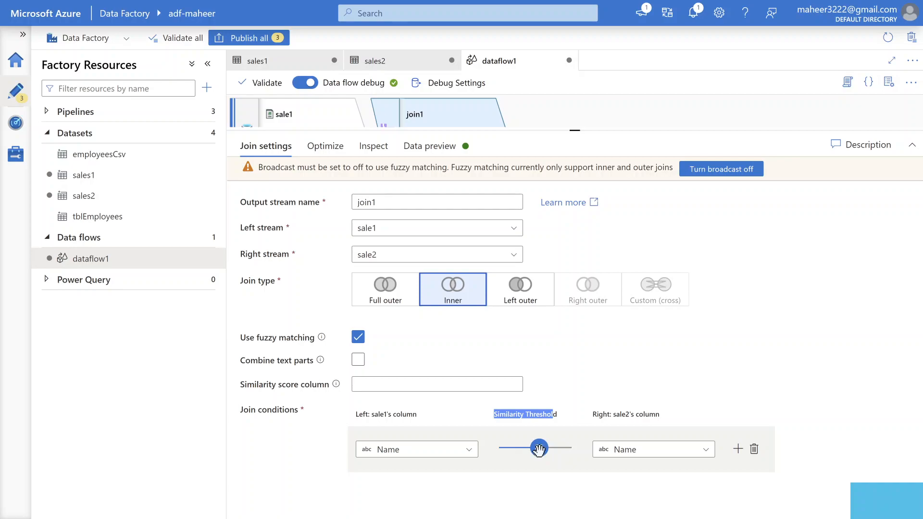
left_click_drag(538, 448, 538, 448)
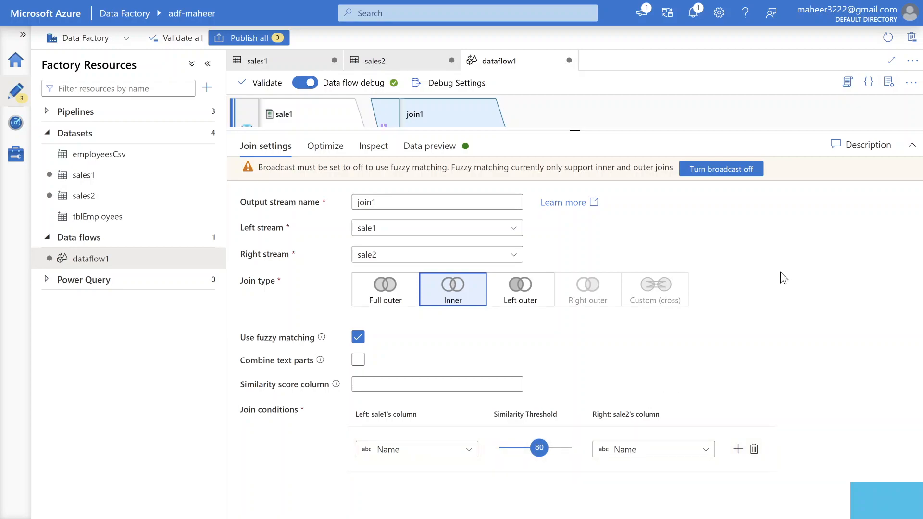
mouse_move(747, 121)
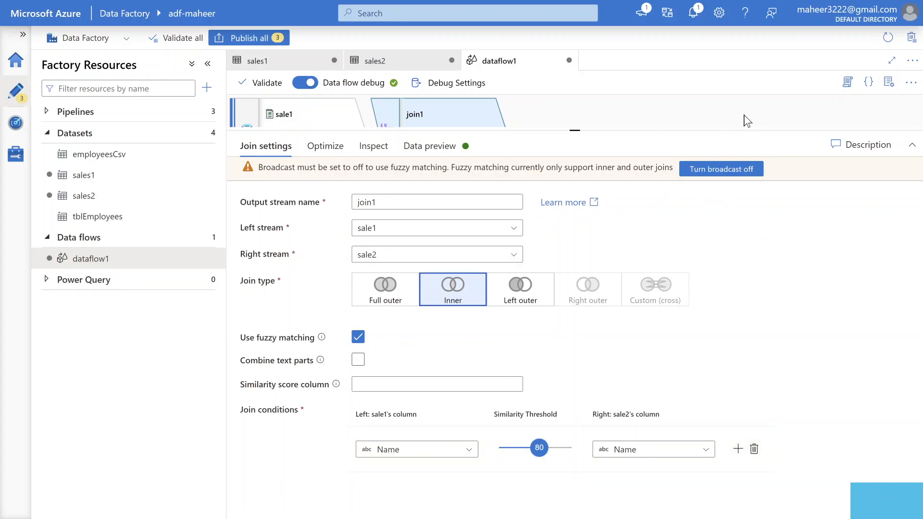
mouse_move(720, 169)
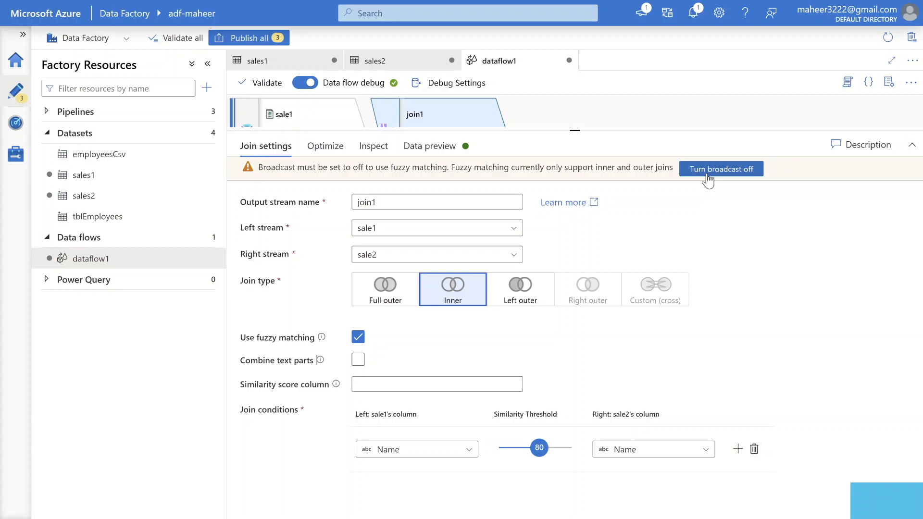
Step: Turn broadcast off and refresh the preview: two matches Maheer–Mahear (83.3) and Pradeep–Padeep (85.7)
left_click(719, 170)
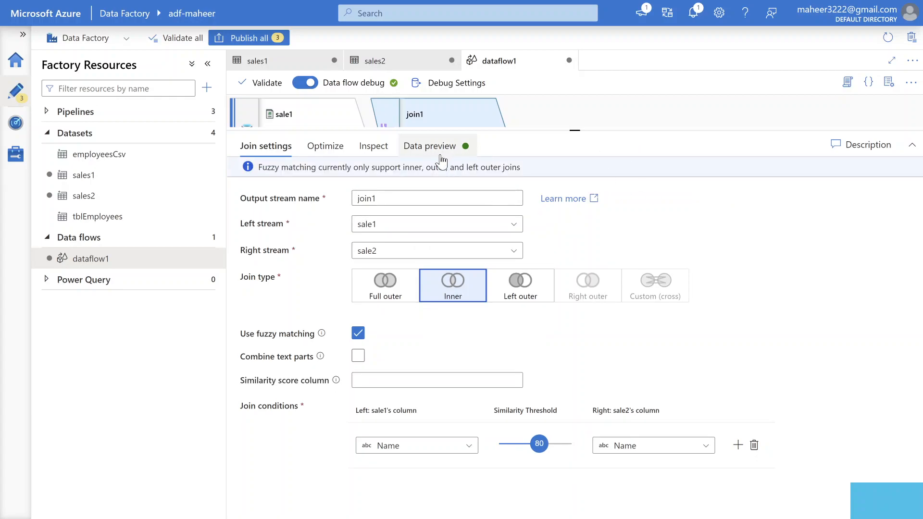
left_click(430, 145)
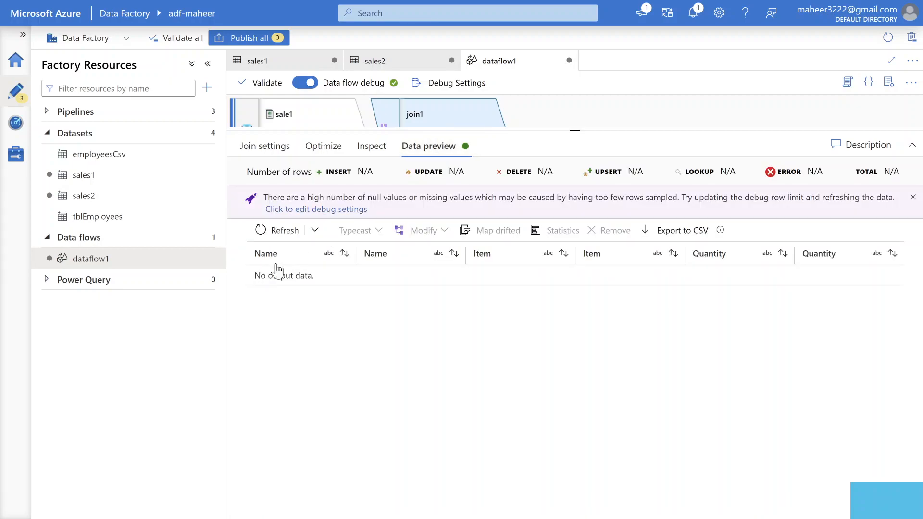
left_click(285, 230)
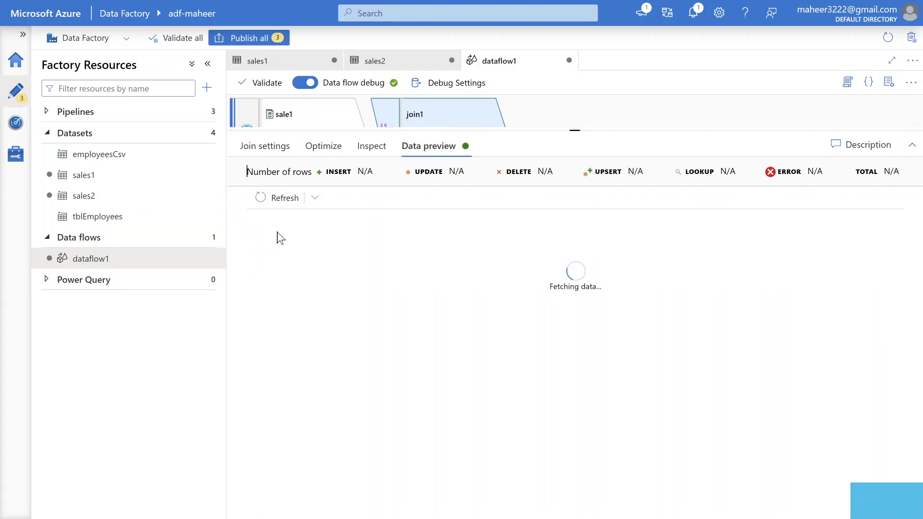
mouse_move(364, 344)
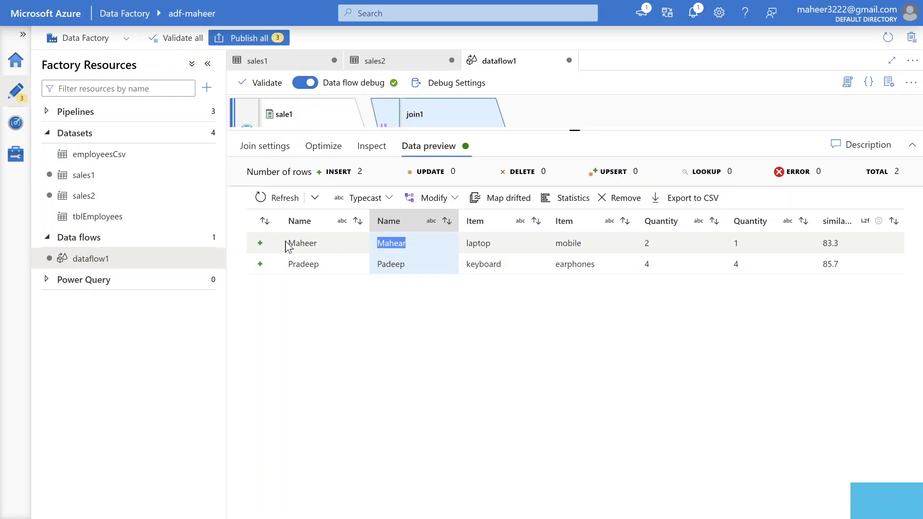
double_click(302, 243)
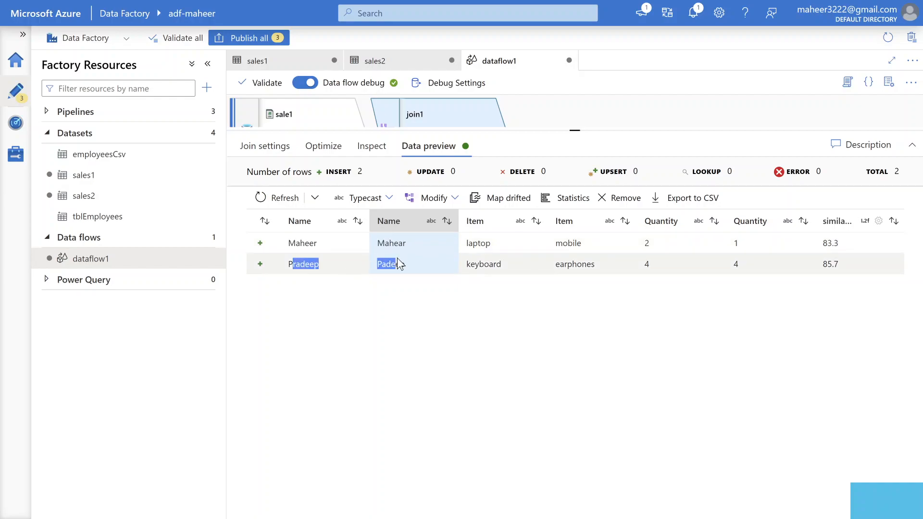
left_click(264, 145)
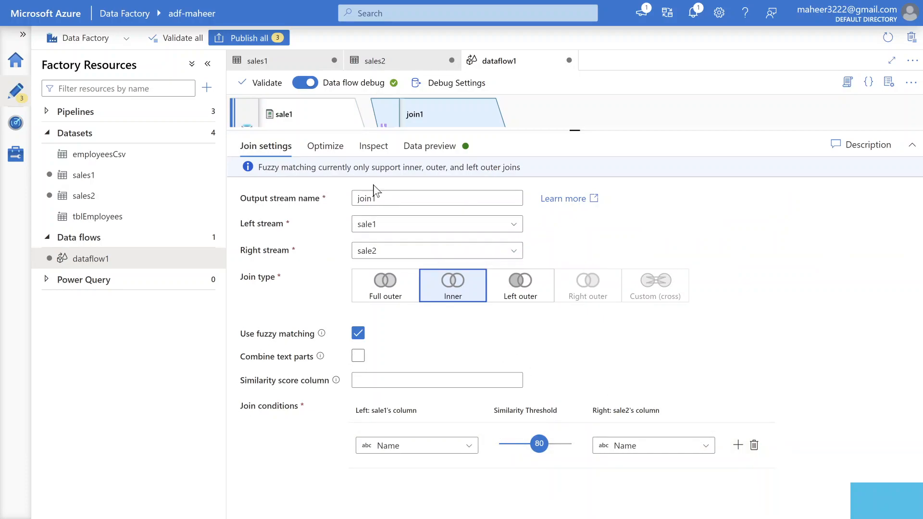
left_click(430, 145)
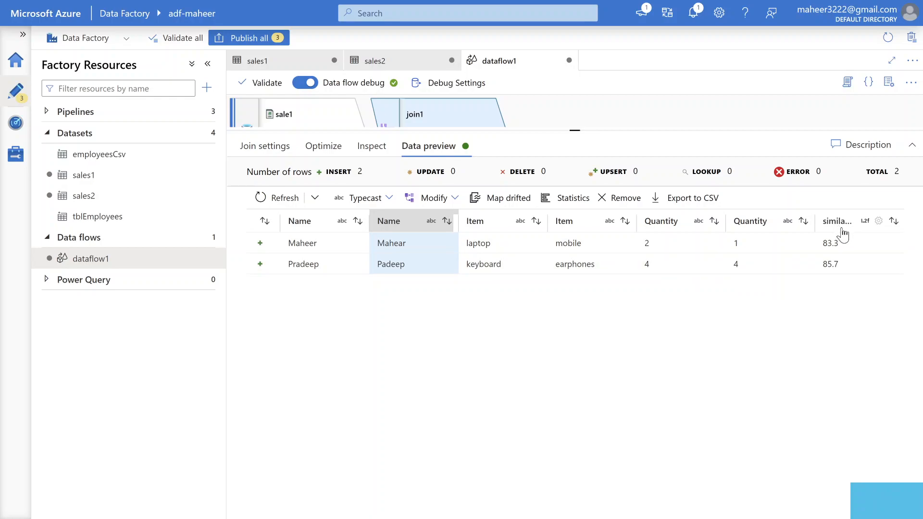
mouse_move(845, 244)
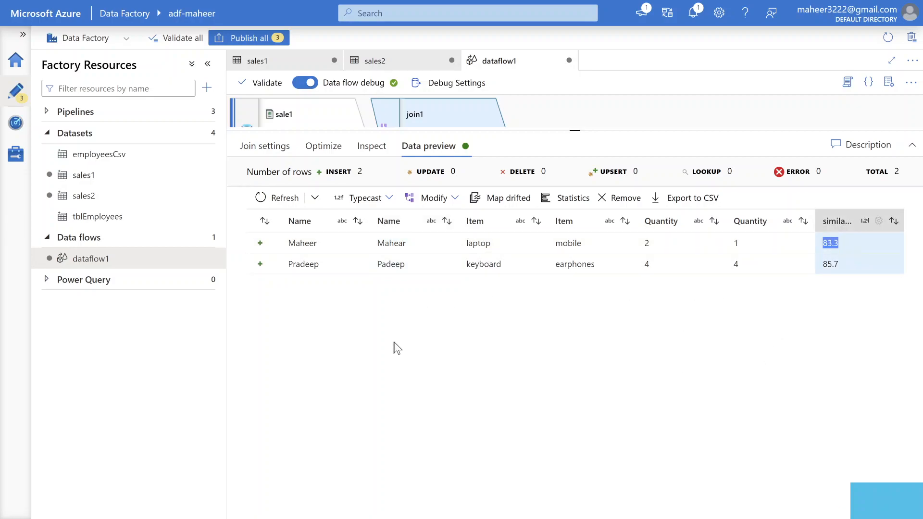
mouse_move(365, 289)
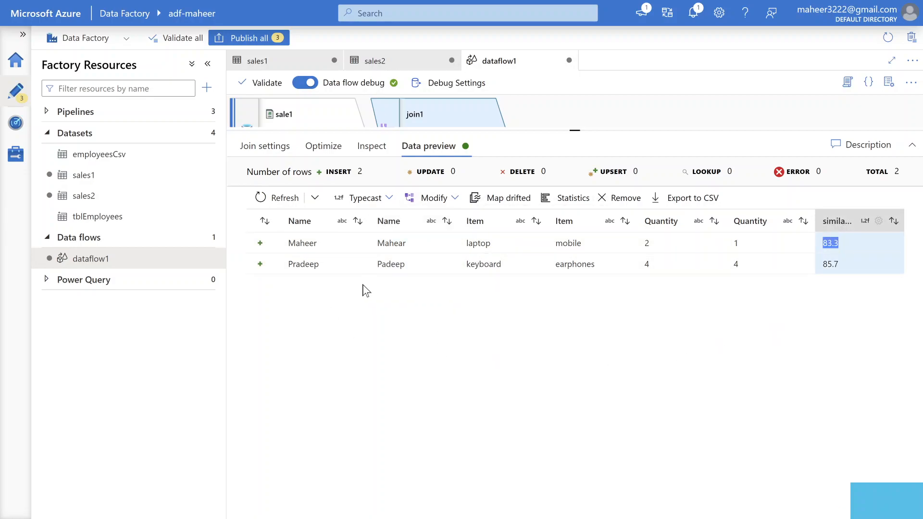
mouse_move(391, 263)
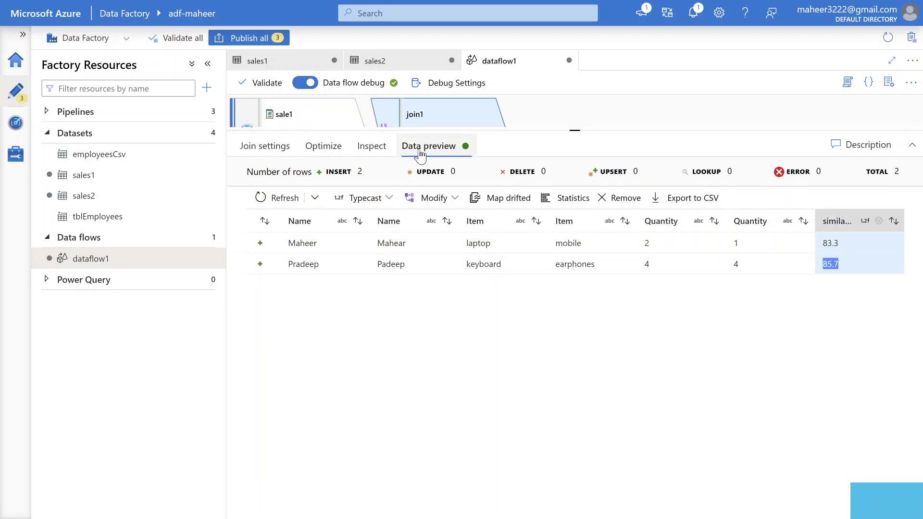
left_click(266, 146)
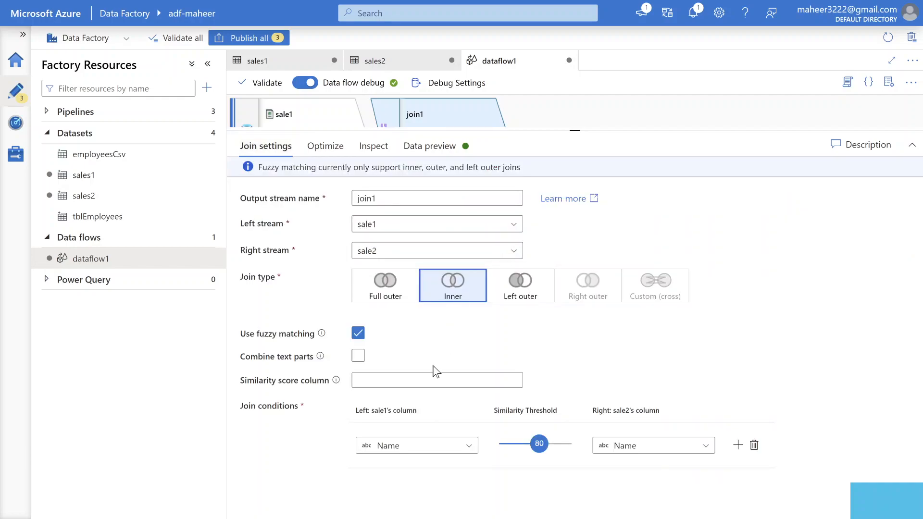
left_click(436, 379)
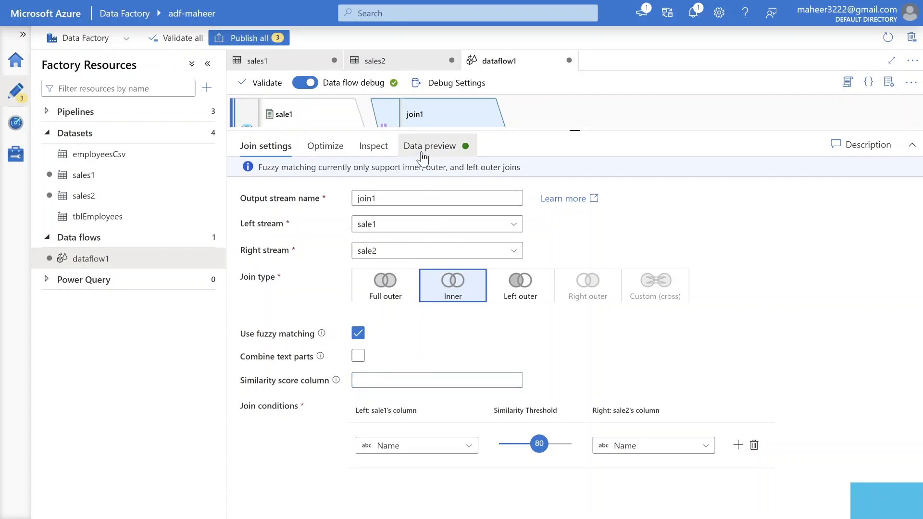
Step: Enter similarityLevel as the join's Similarity score column name
left_click(429, 147)
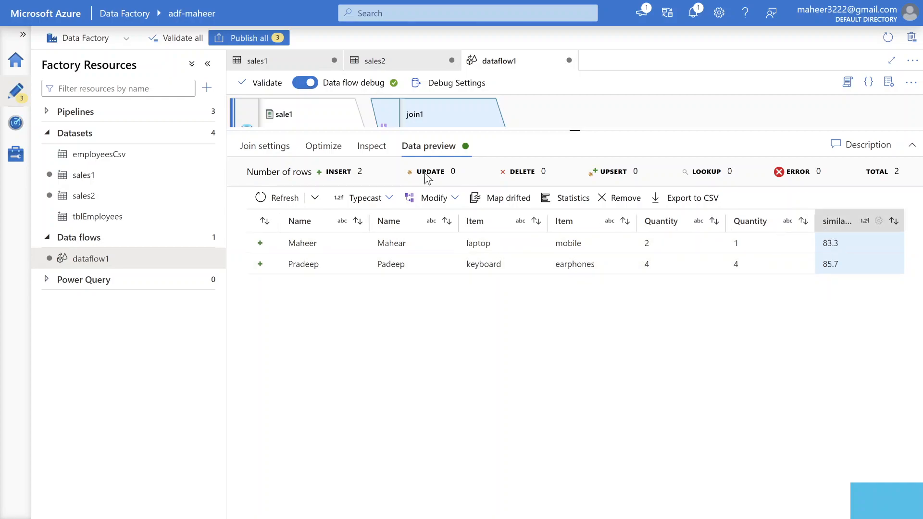
left_click(264, 145)
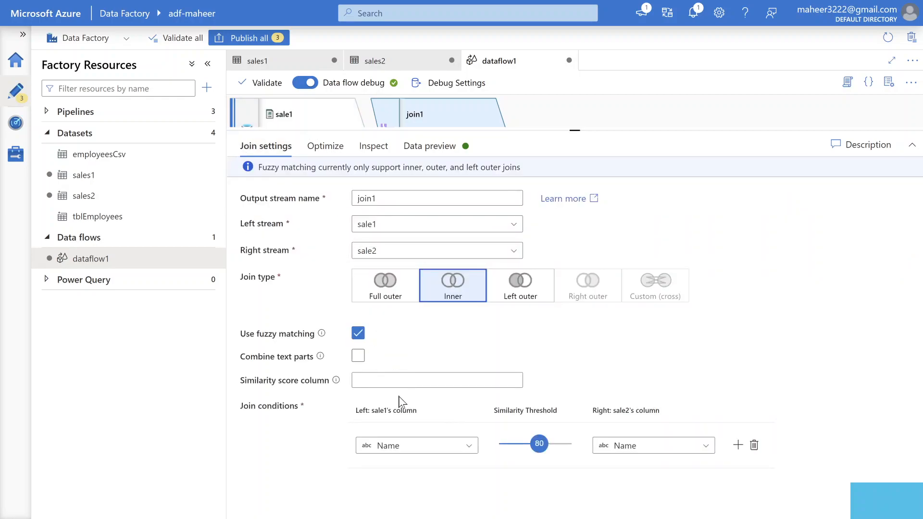
type("similarityLevel")
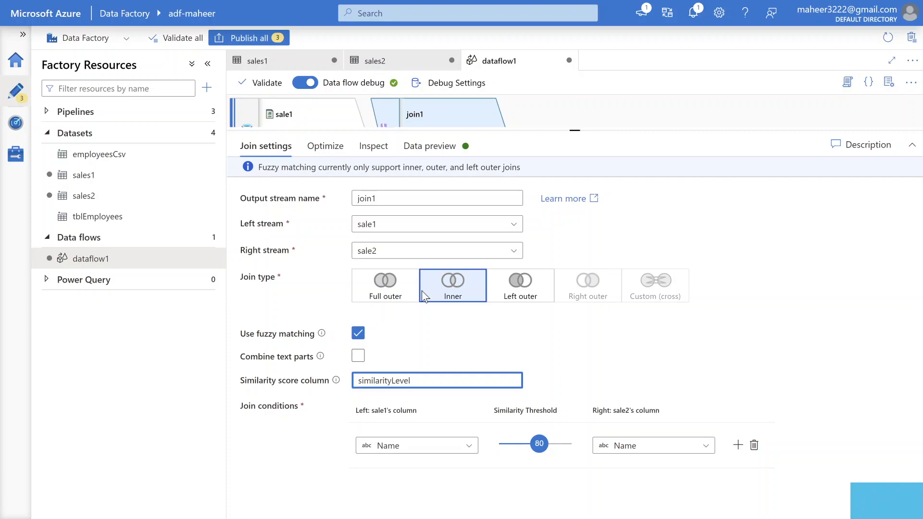
Step: Refresh the preview to show the similarityLevel column holding 83.3 and 85.7
left_click(429, 145)
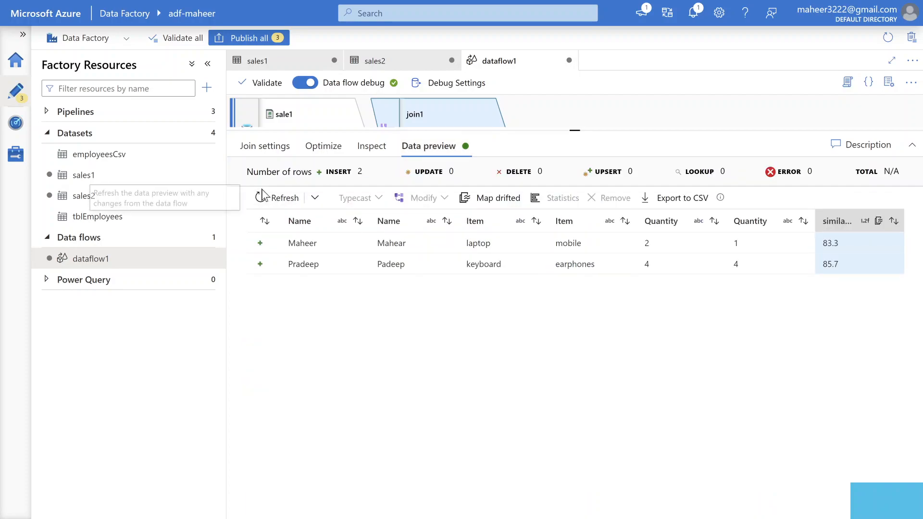
left_click(283, 197)
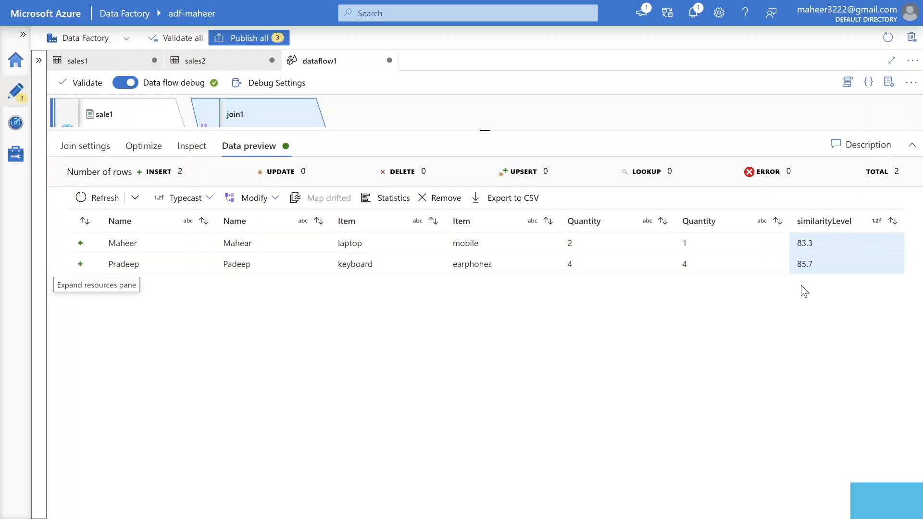
left_click(85, 146)
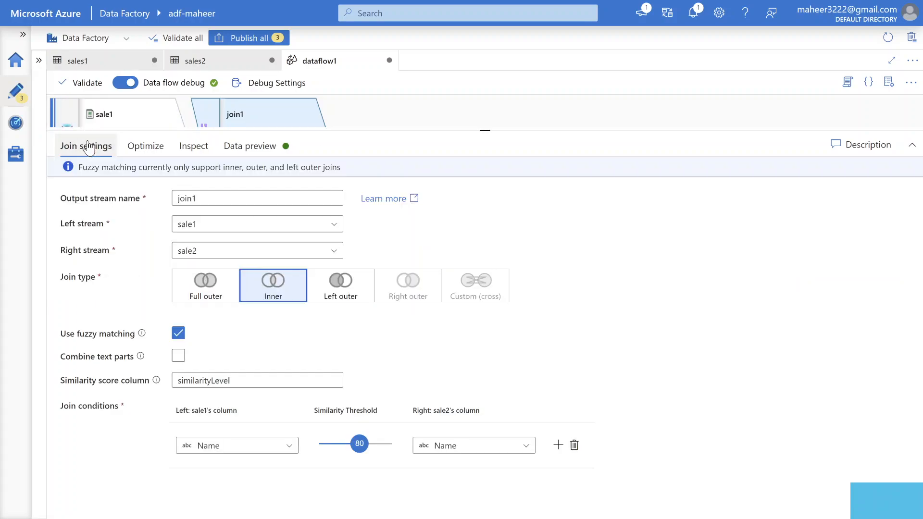